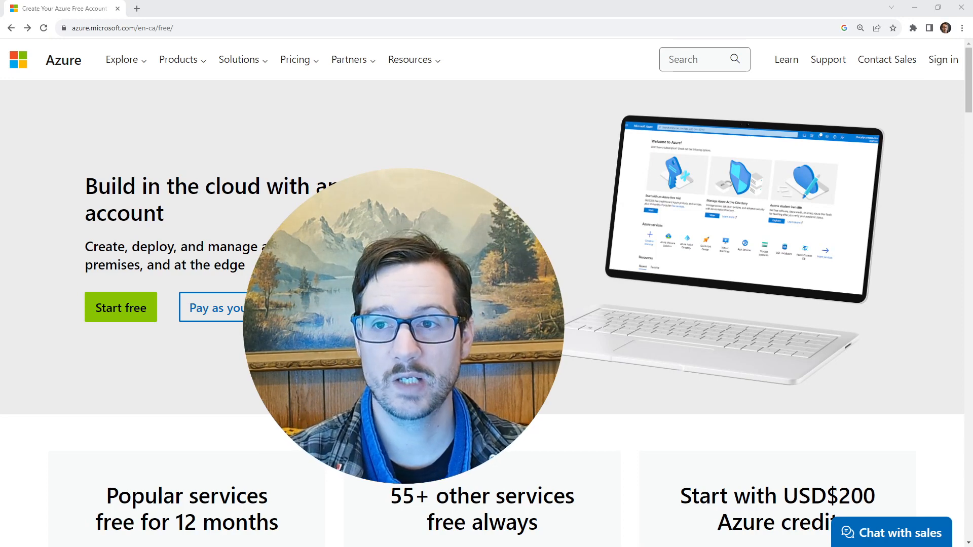
{"action": "mouse_move", "coordinate": [121, 60]}
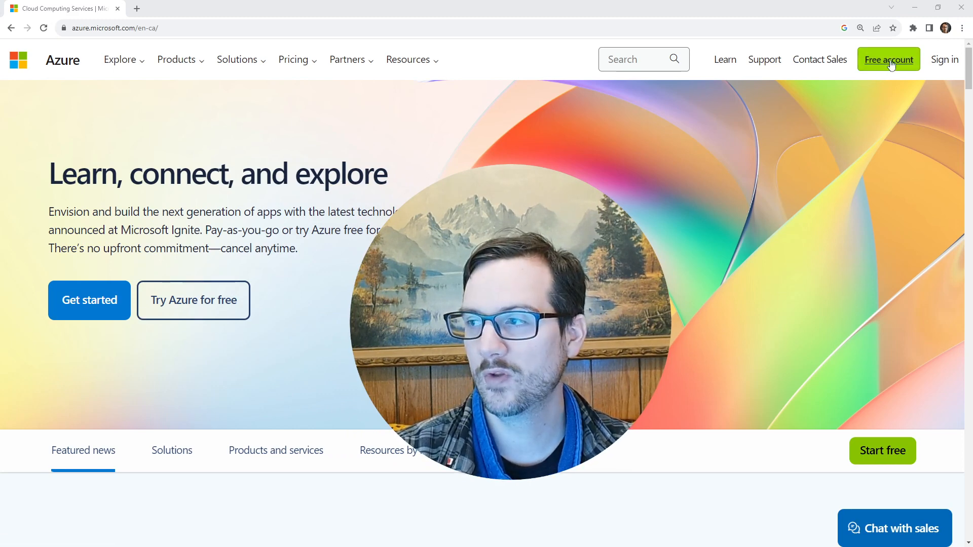
Go to the Azure free account page and start the free sign-up.
{"action": "left_click", "coordinate": [887, 60]}
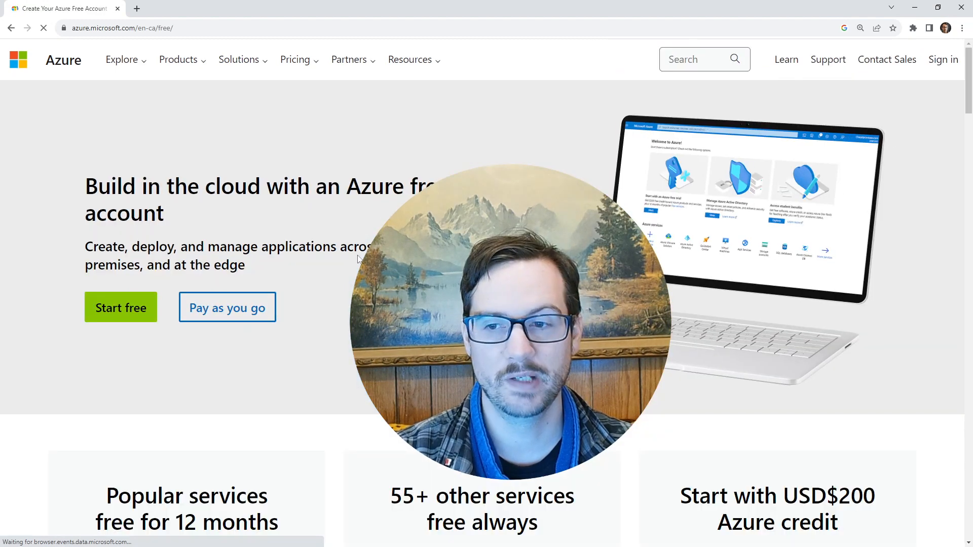
{"action": "left_click", "coordinate": [121, 307]}
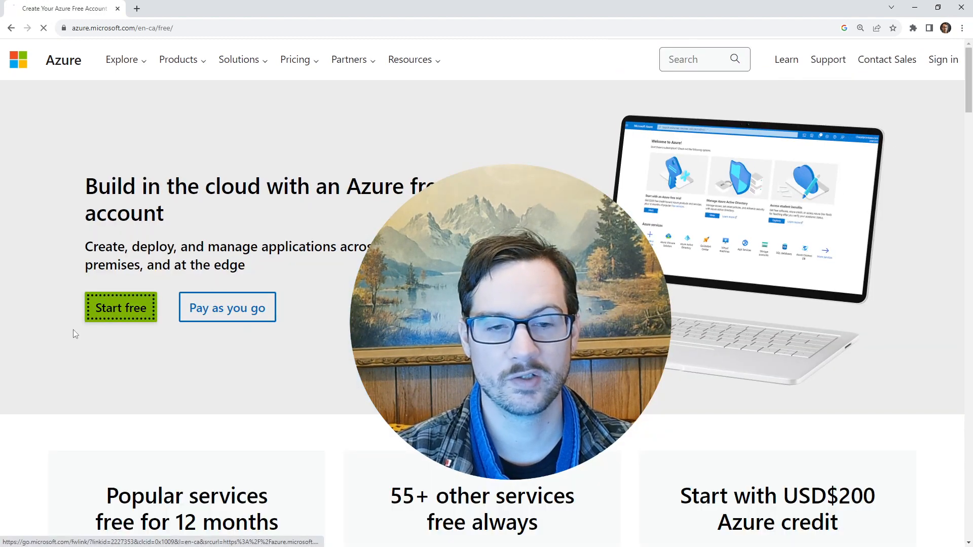
Choose 'Use another account' instead of the signed-in one and start creating a new Microsoft account.
{"action": "left_click", "coordinate": [121, 307]}
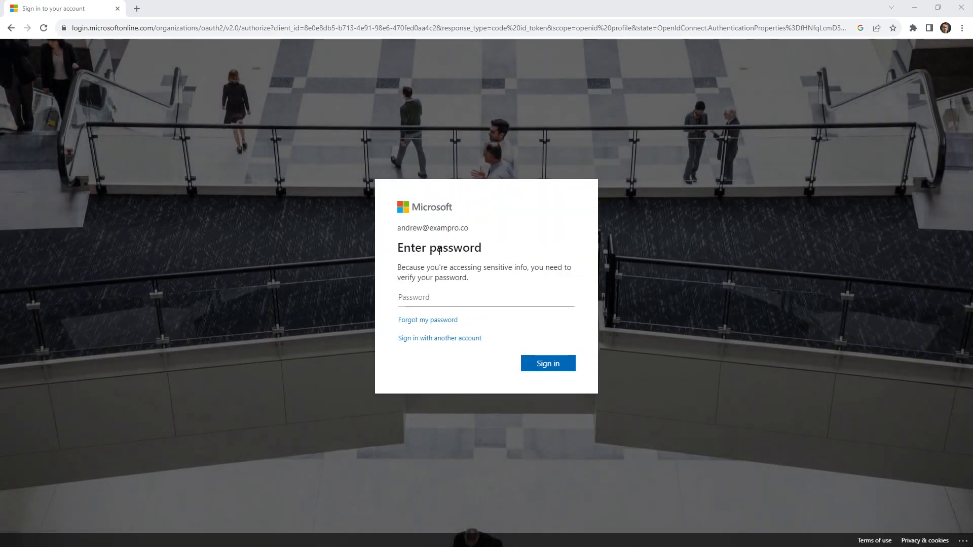
{"action": "mouse_move", "coordinate": [386, 352]}
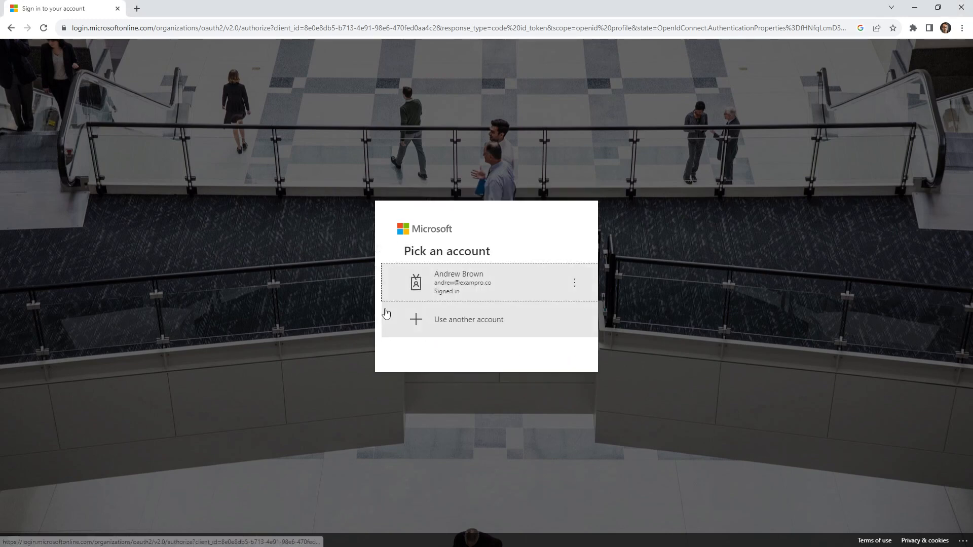
{"action": "left_click", "coordinate": [468, 319]}
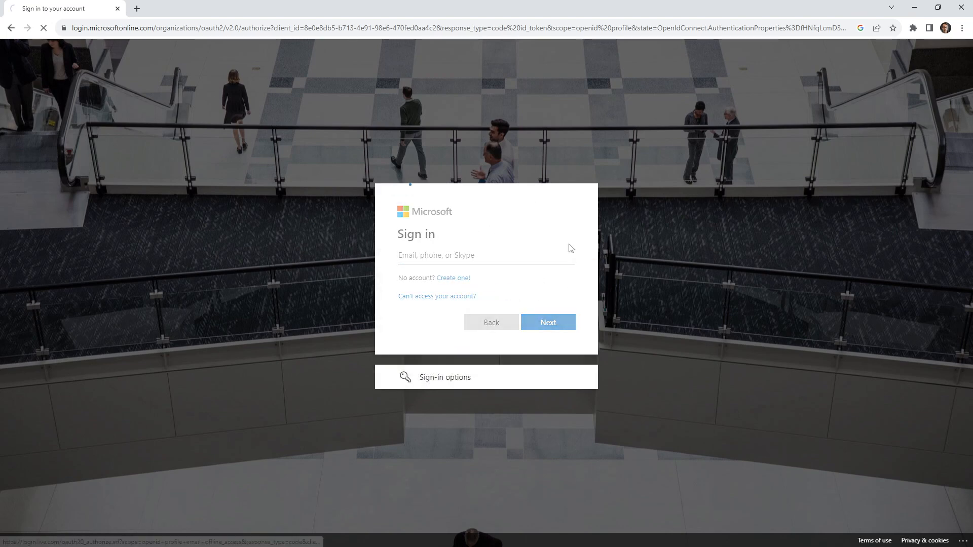
{"action": "left_click", "coordinate": [453, 277]}
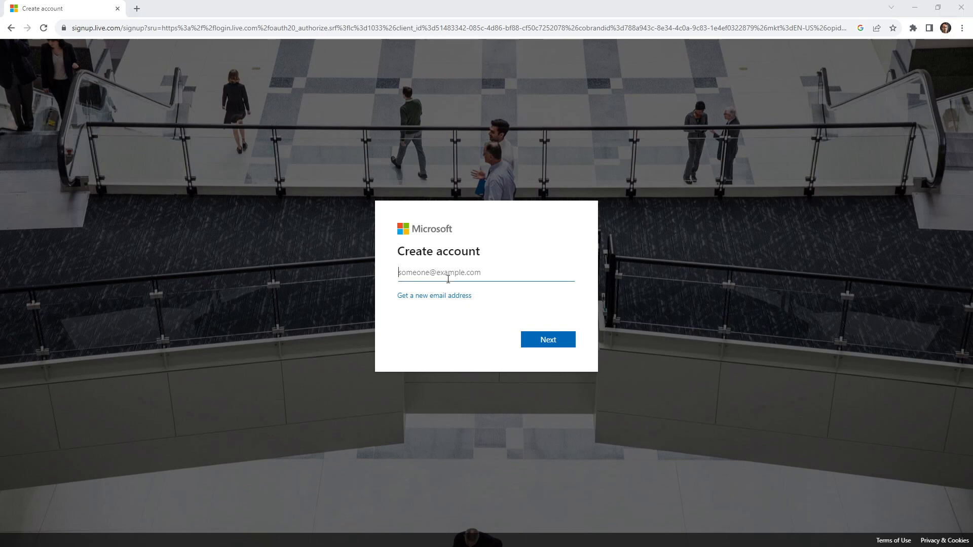
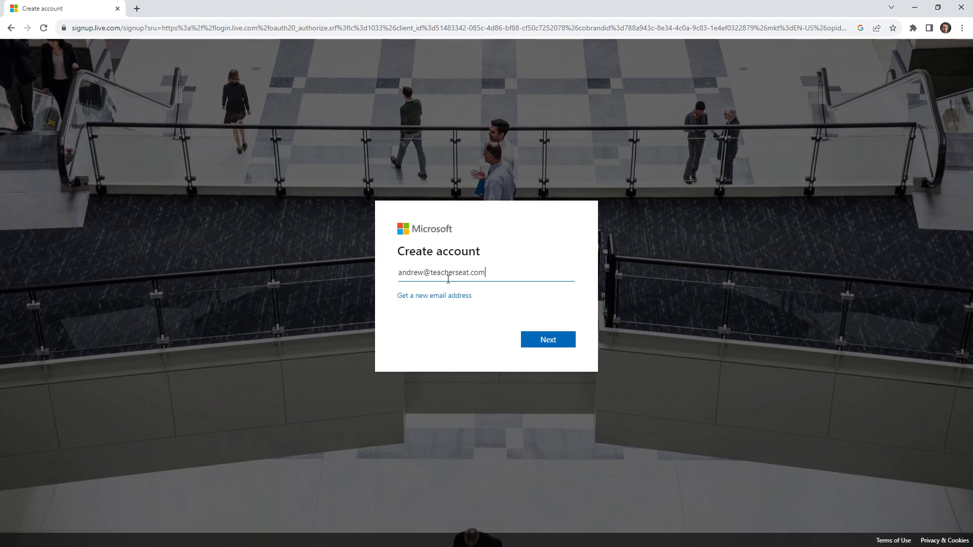
{"action": "left_click", "coordinate": [546, 340]}
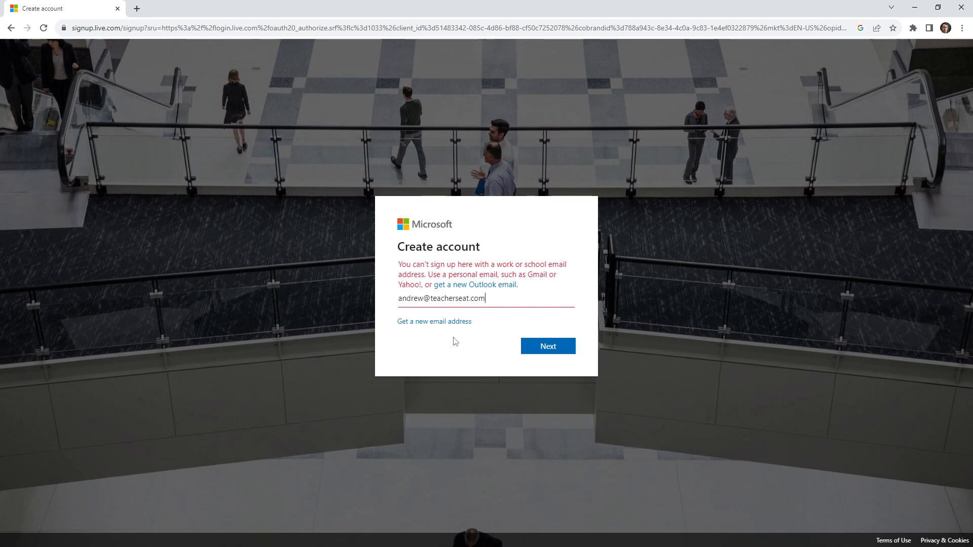
{"action": "left_click", "coordinate": [435, 322]}
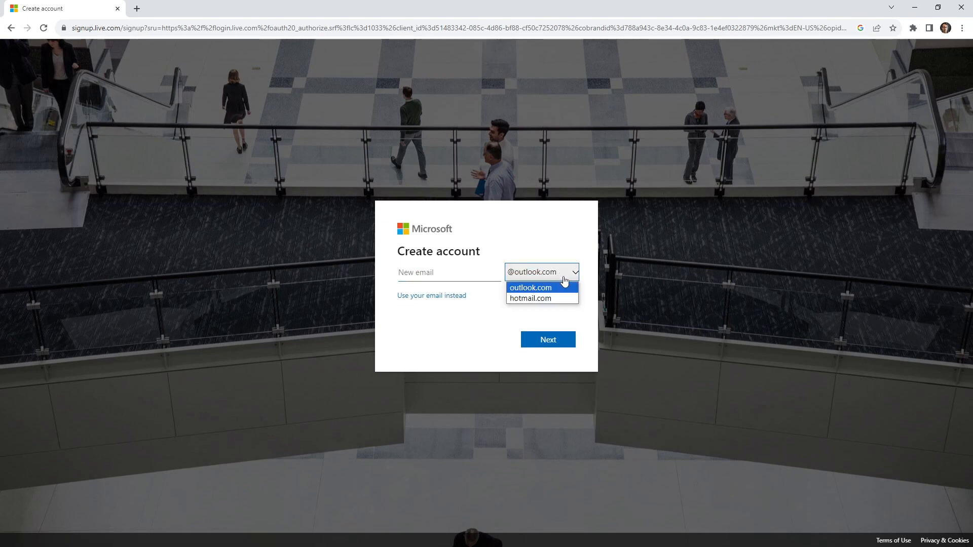
{"action": "left_click", "coordinate": [530, 287]}
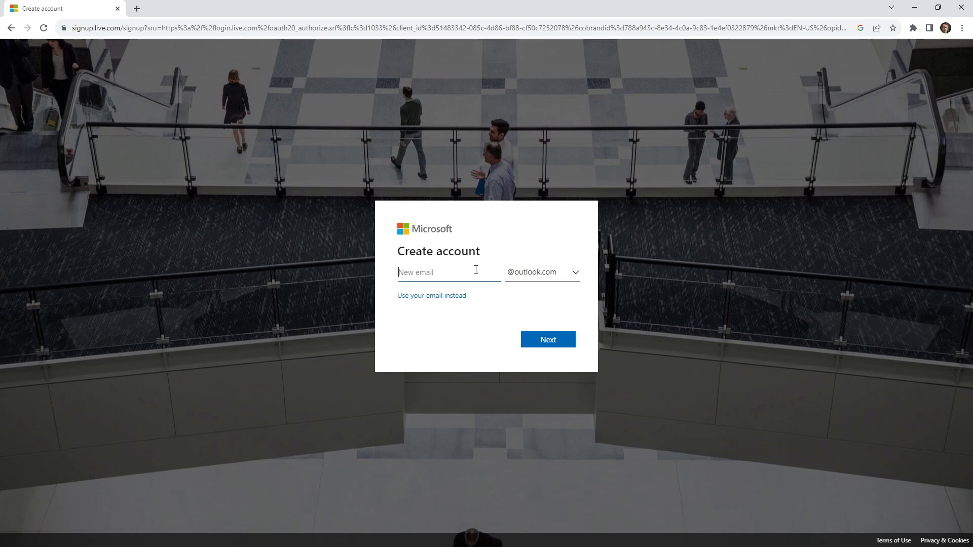
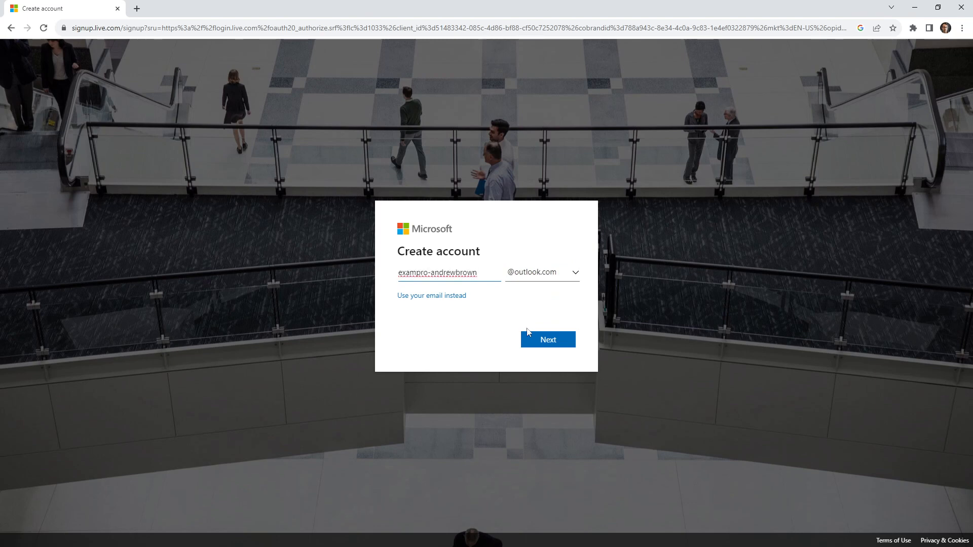
{"action": "left_click", "coordinate": [547, 339]}
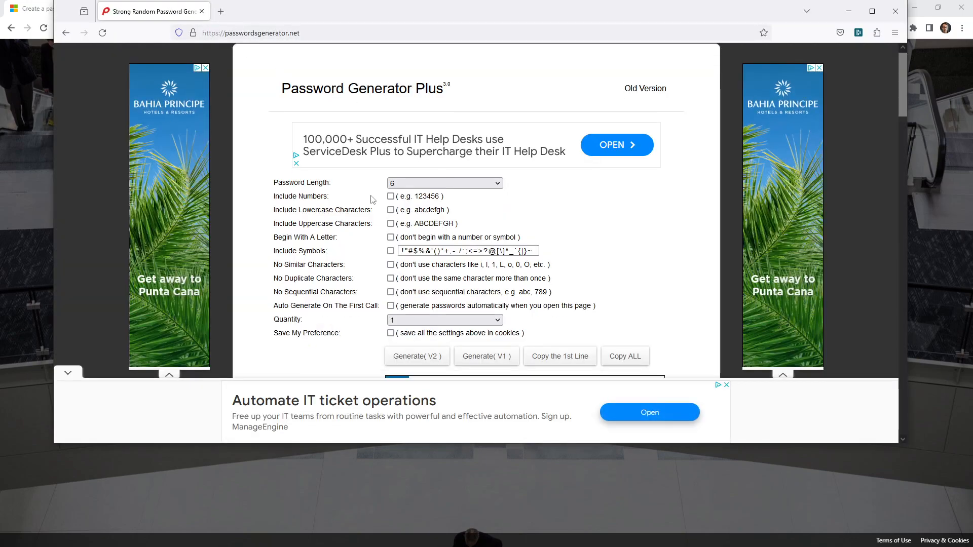
Enter the generated random password for the new account and accept it.
{"action": "scroll", "scroll_direction": "down", "scroll_amount": 3}
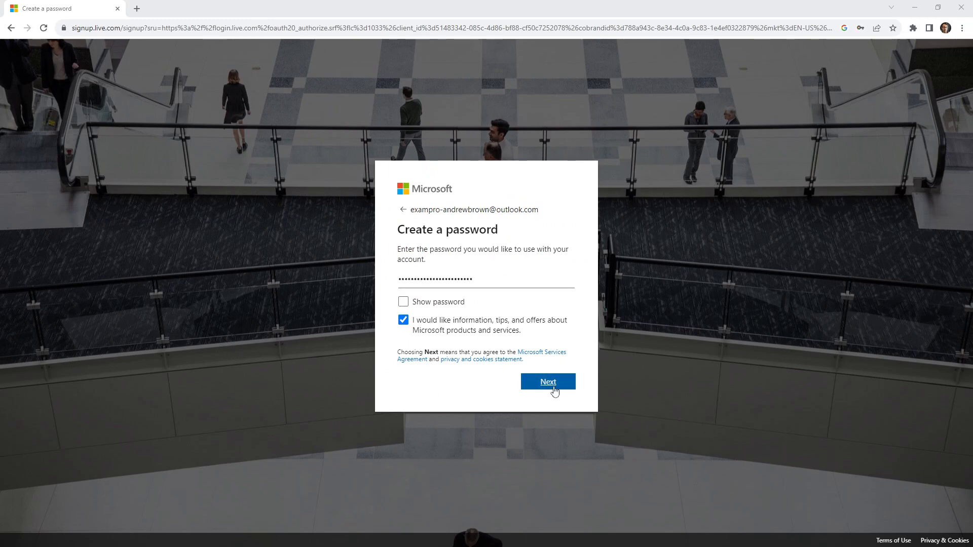
{"action": "left_click", "coordinate": [546, 381]}
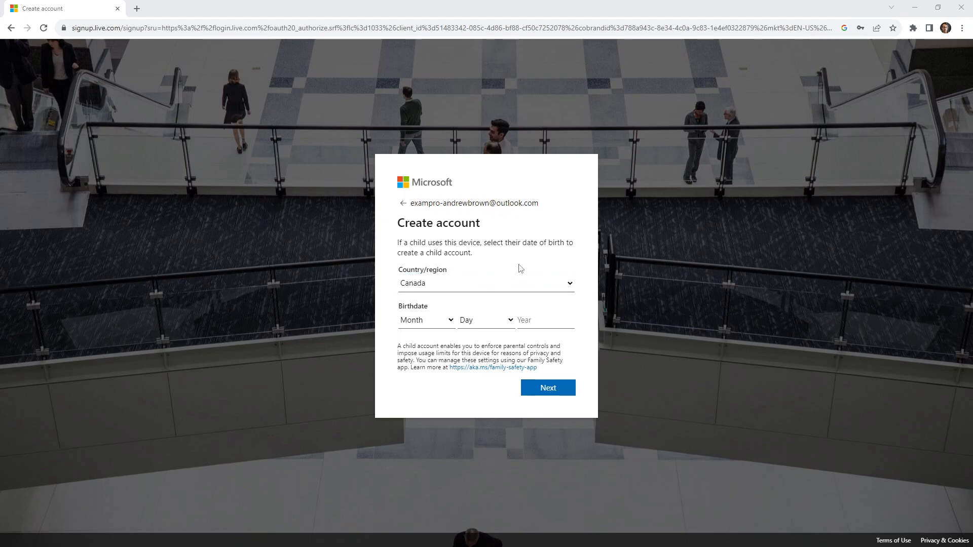
{"action": "mouse_move", "coordinate": [396, 380]}
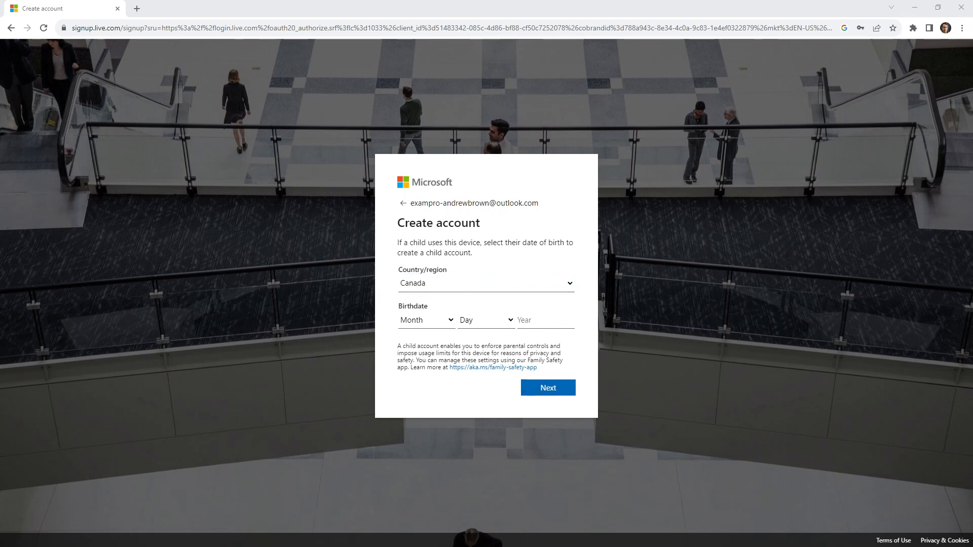
Submit Canada as country/region with the birthdate, reaching the robot check.
{"action": "left_click", "coordinate": [546, 387]}
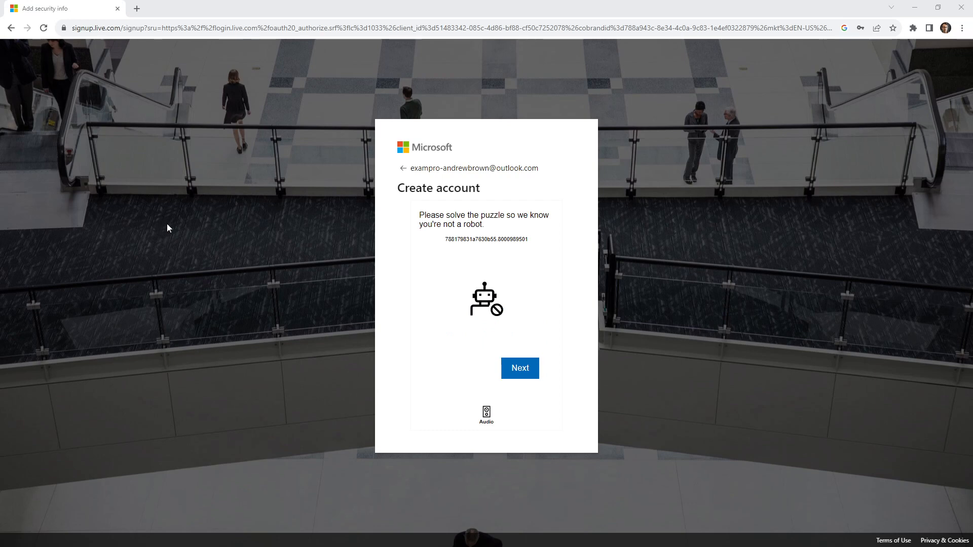
{"action": "mouse_move", "coordinate": [273, 364]}
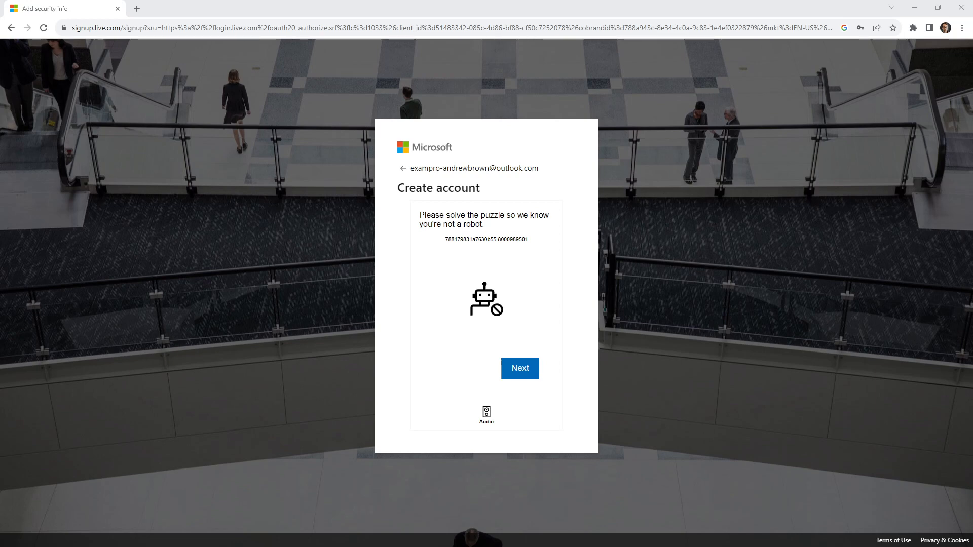
{"action": "mouse_move", "coordinate": [363, 252]}
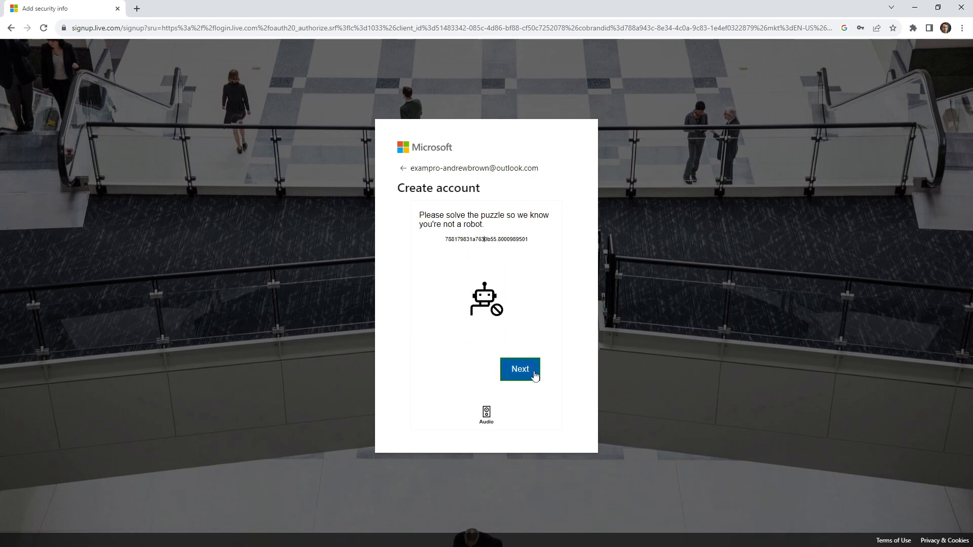
Begin the not-a-robot puzzle so the rotate-the-animal challenge appears.
{"action": "left_click", "coordinate": [519, 369]}
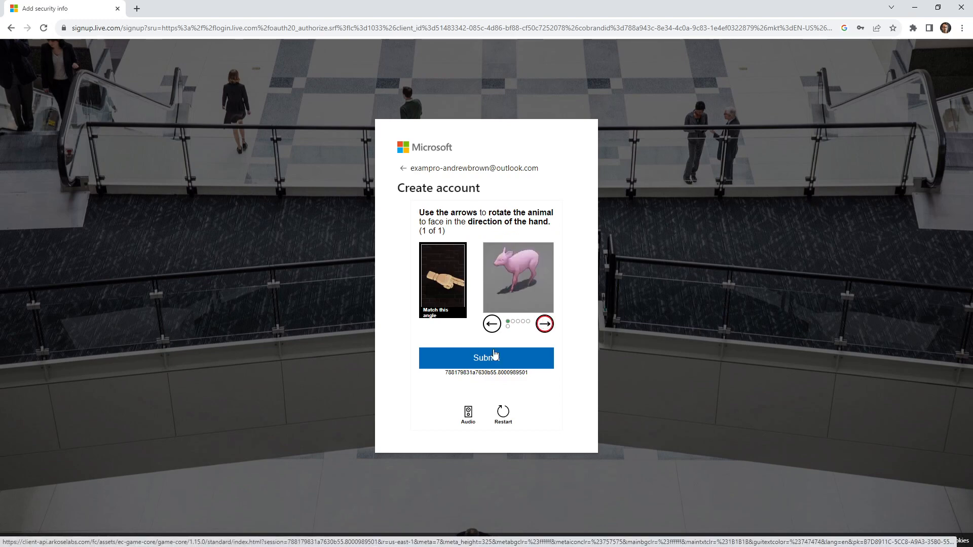
Retry the failed puzzle and rotate each animal to face the hand's direction.
{"action": "left_click", "coordinate": [485, 357]}
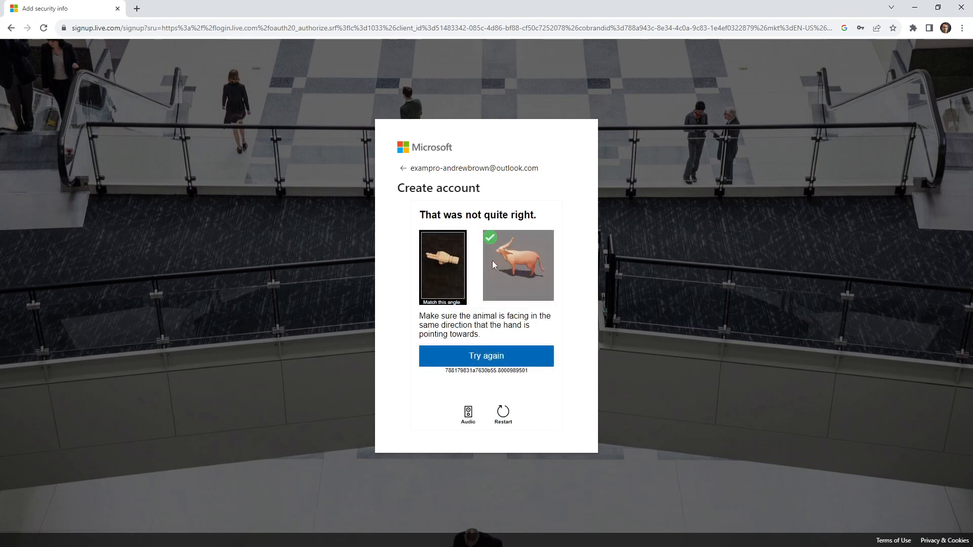
{"action": "mouse_move", "coordinate": [477, 272]}
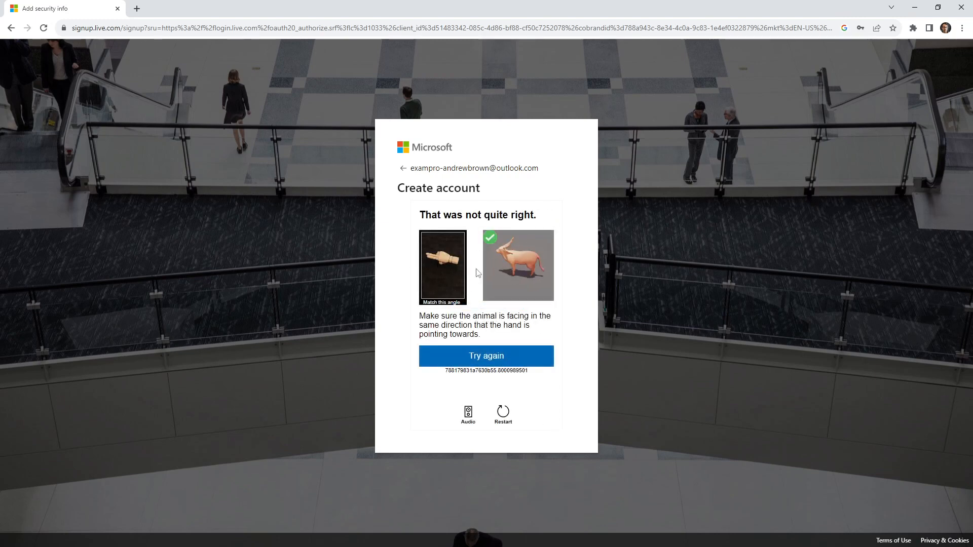
{"action": "left_click", "coordinate": [486, 355]}
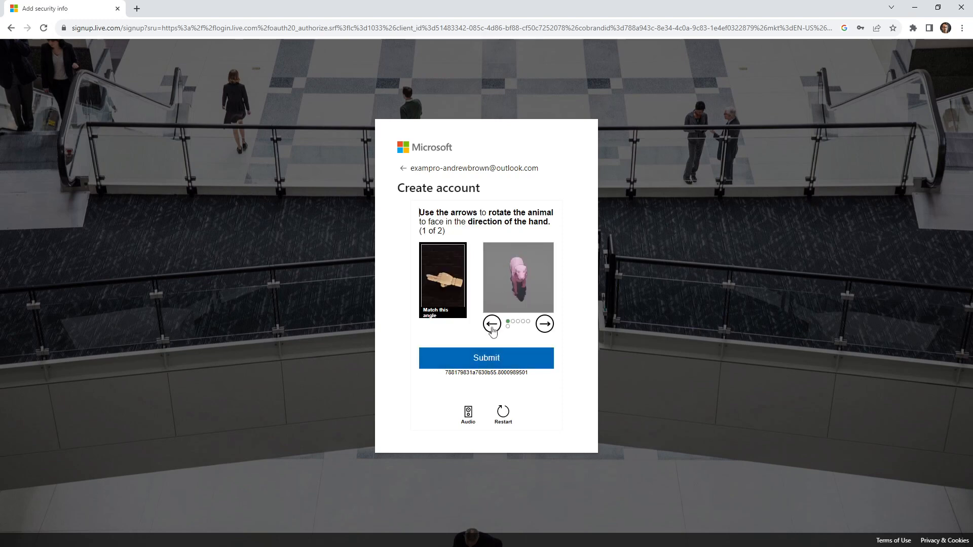
{"action": "left_click", "coordinate": [485, 358]}
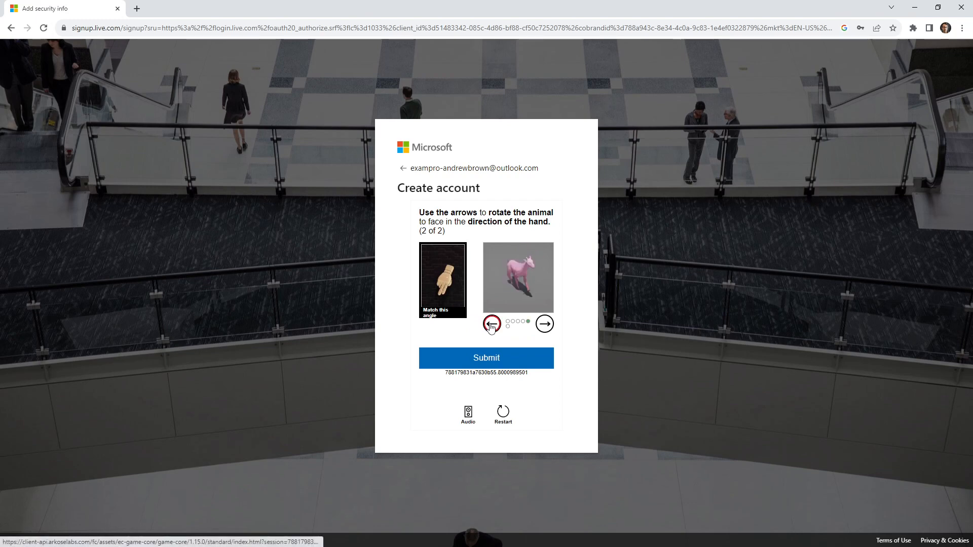
{"action": "left_click", "coordinate": [485, 358]}
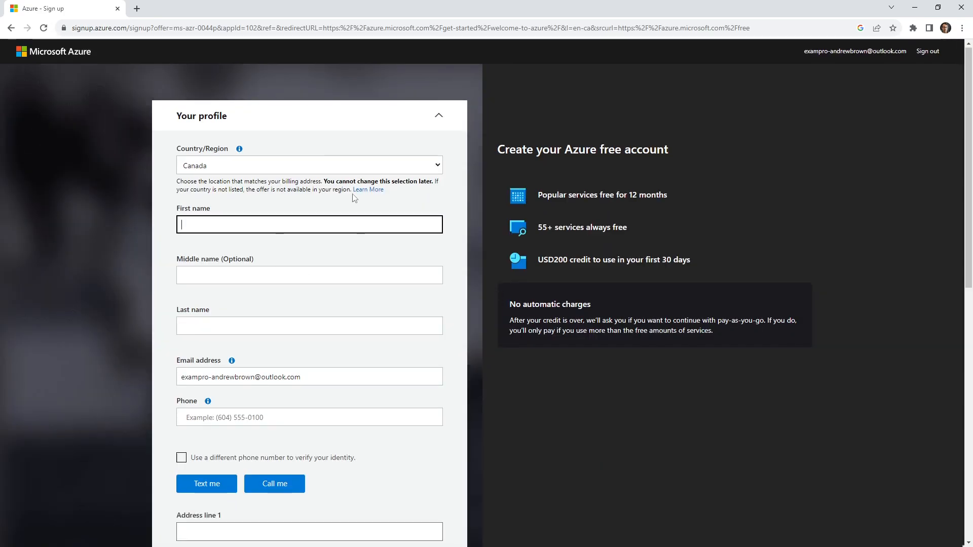
{"action": "scroll", "scroll_direction": "down", "scroll_amount": 3}
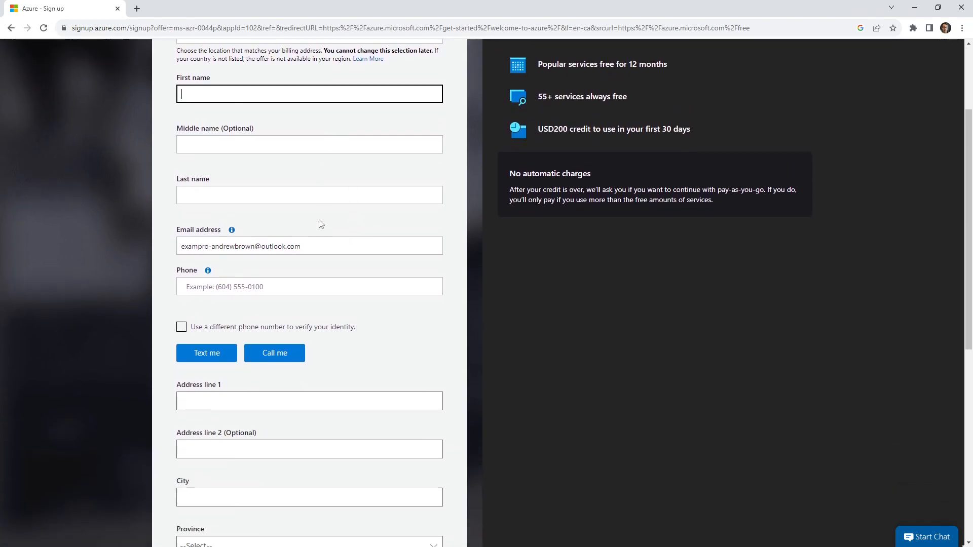
{"action": "scroll", "scroll_direction": "down", "scroll_amount": 3}
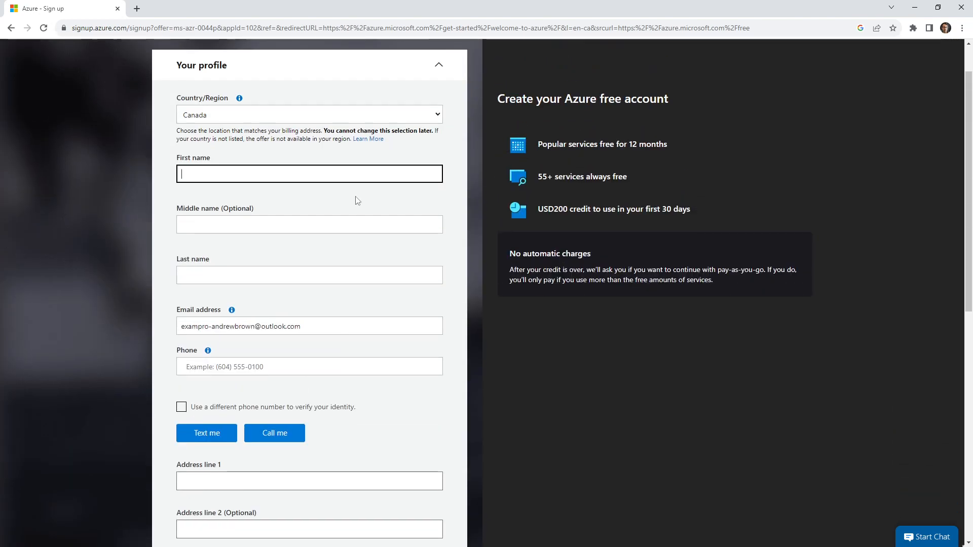
{"action": "scroll", "scroll_direction": "down", "scroll_amount": 3}
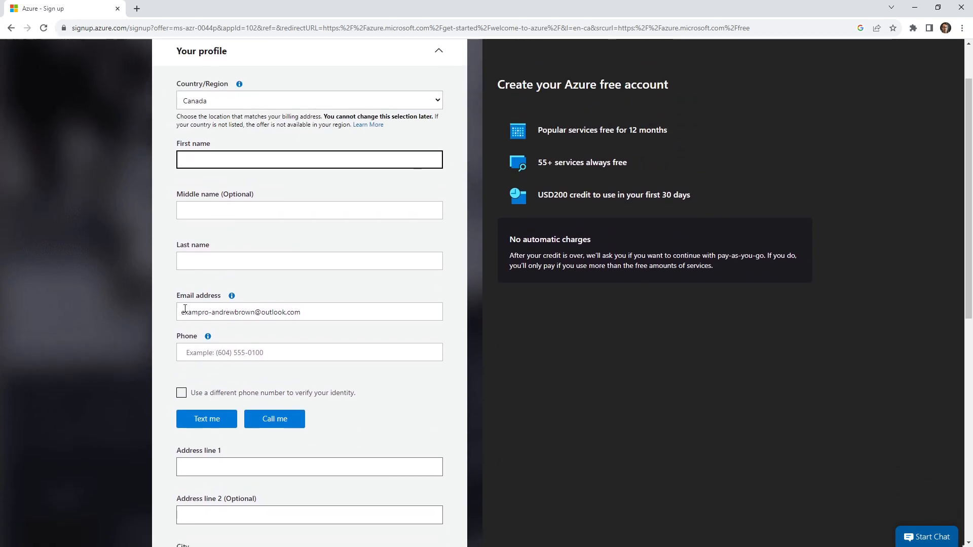
{"action": "scroll", "scroll_direction": "down", "scroll_amount": 3}
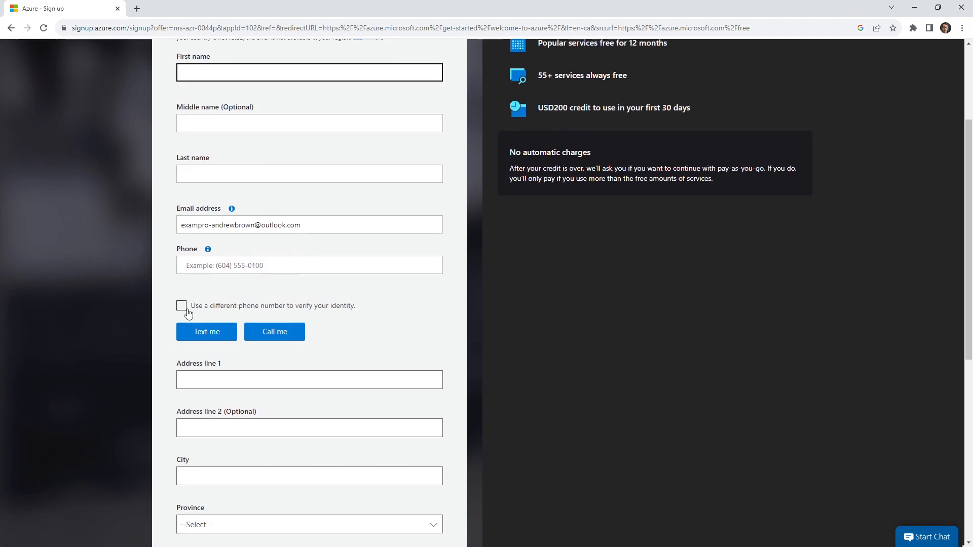
{"action": "scroll", "scroll_direction": "down", "scroll_amount": 3}
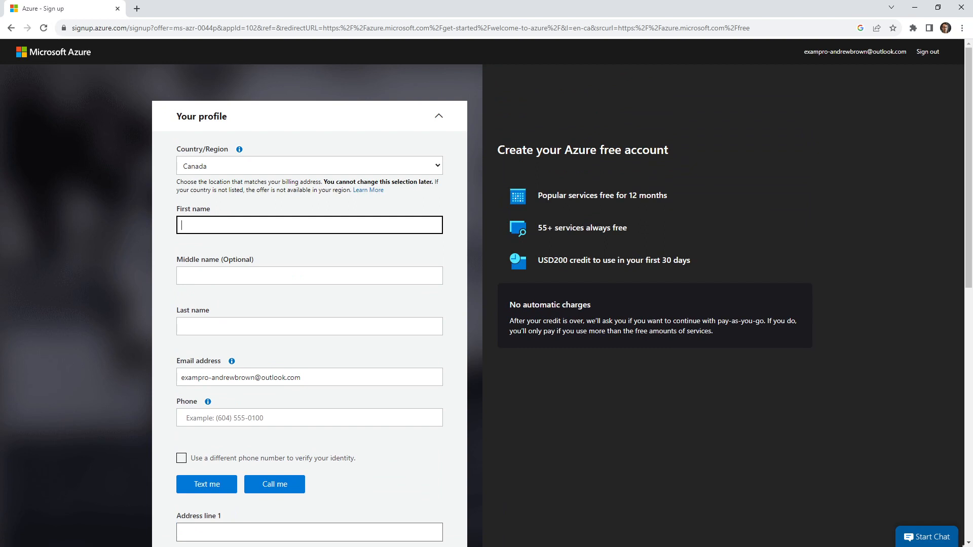
{"action": "mouse_move", "coordinate": [287, 274]}
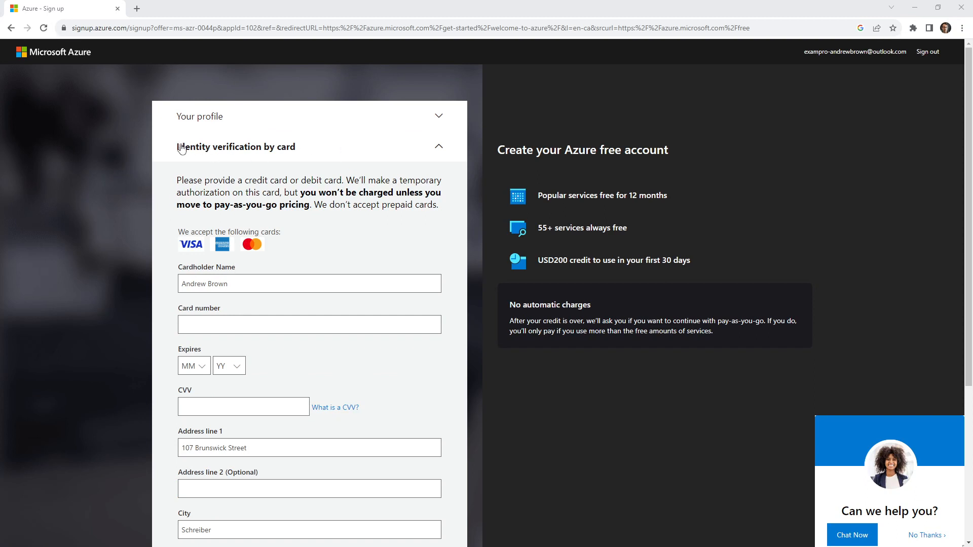
{"action": "mouse_move", "coordinate": [341, 162]}
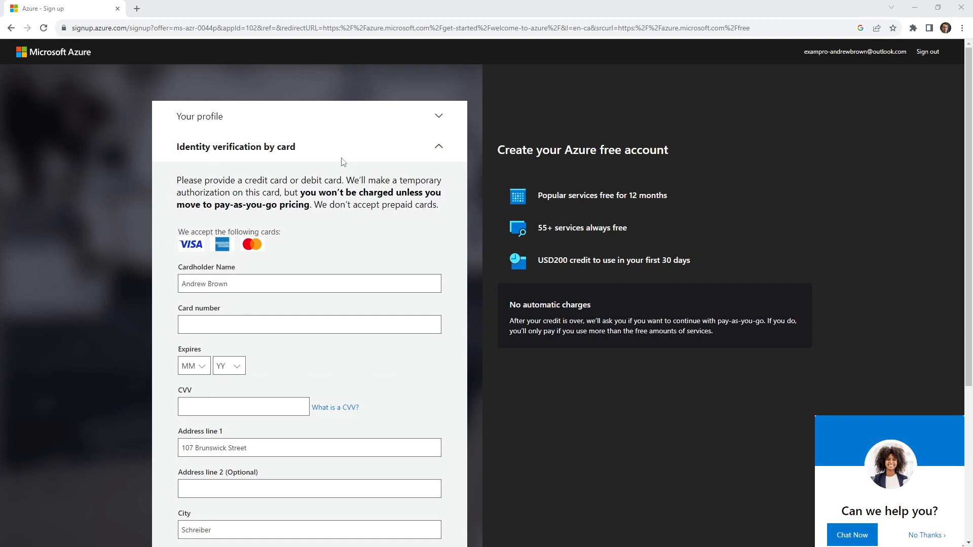
{"action": "mouse_move", "coordinate": [190, 170]}
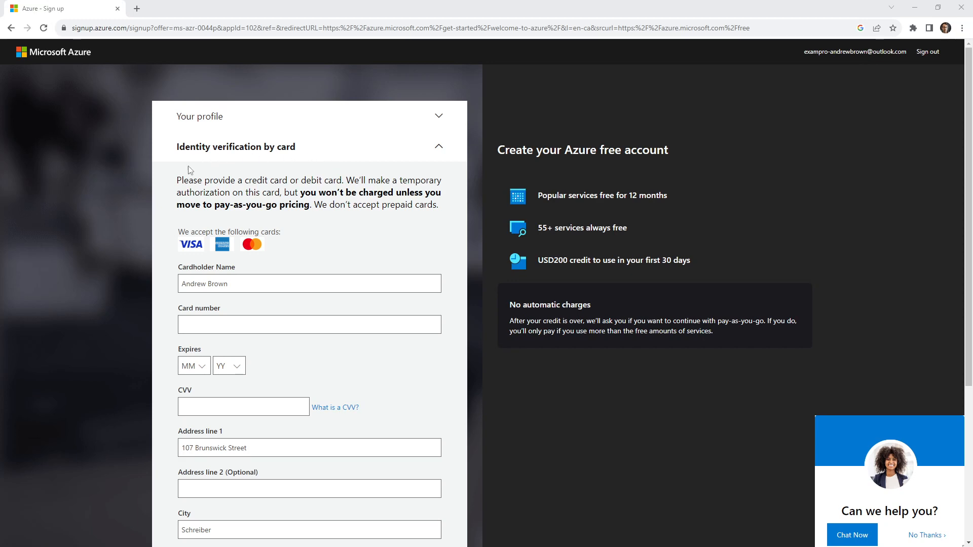
{"action": "mouse_move", "coordinate": [337, 150]}
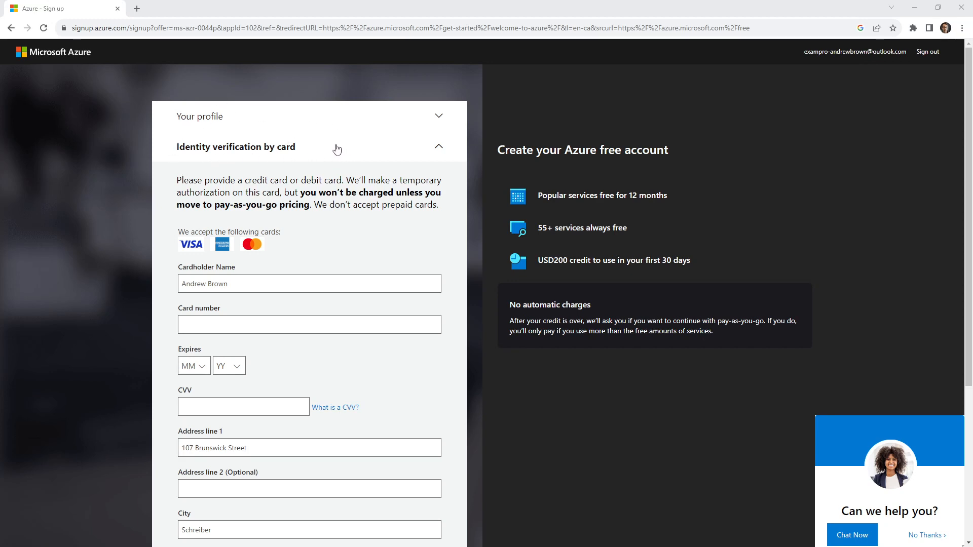
{"action": "mouse_move", "coordinate": [363, 151]}
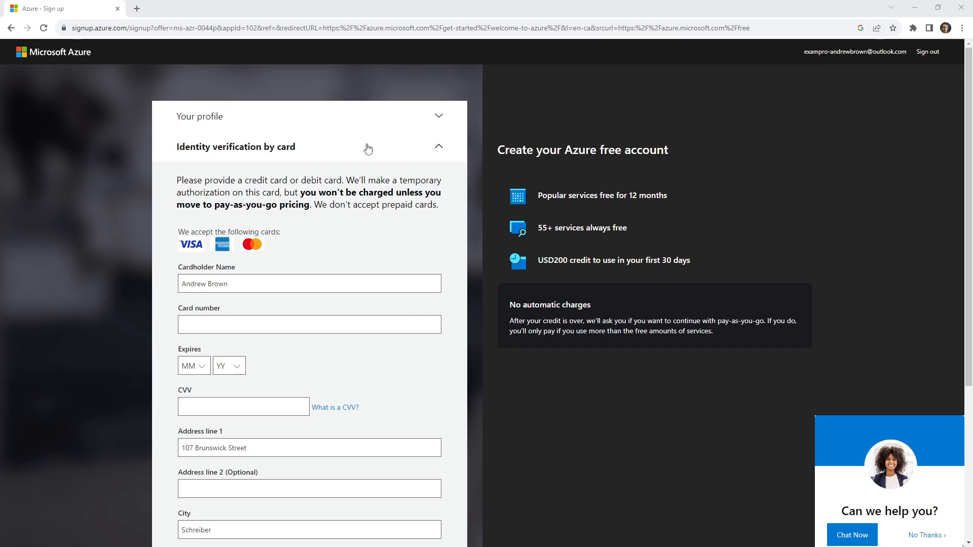
Review the Identity verification by card section with cardholder name and address prefilled.
{"action": "scroll", "scroll_direction": "down", "scroll_amount": 3}
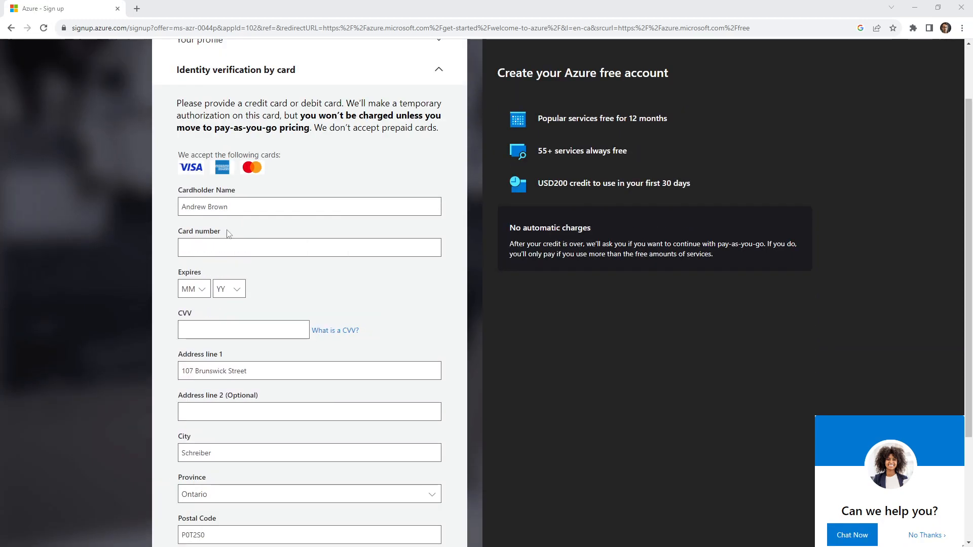
{"action": "scroll", "scroll_direction": "down", "scroll_amount": 3}
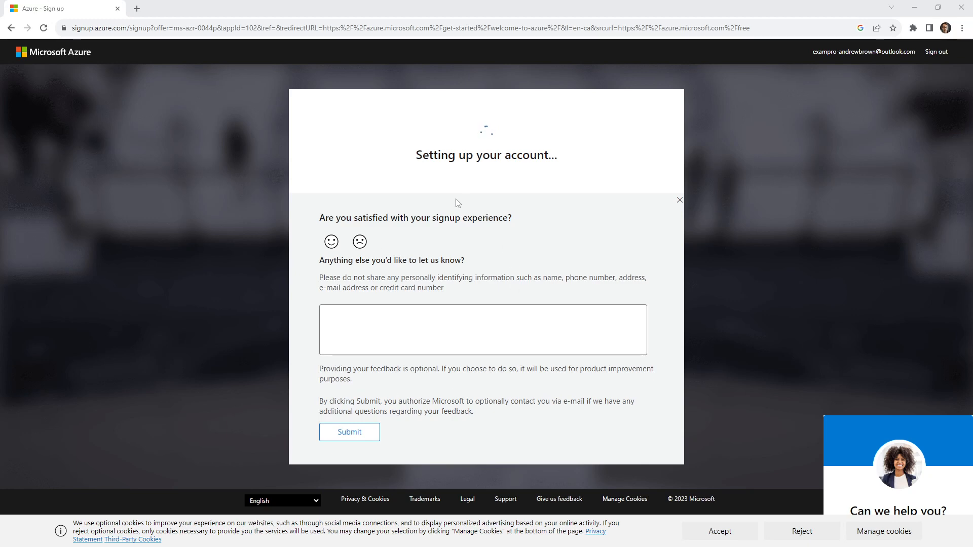
{"action": "mouse_move", "coordinate": [474, 172]}
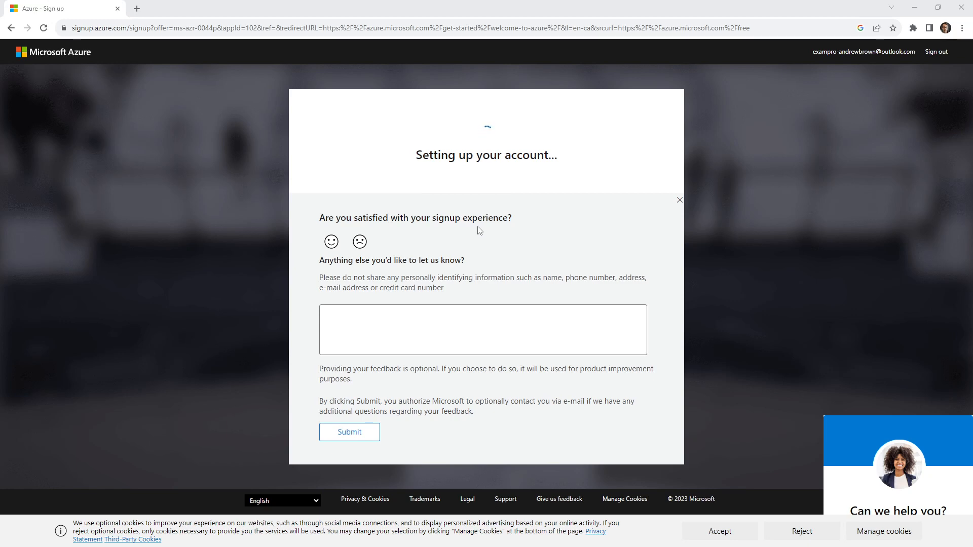
{"action": "mouse_move", "coordinate": [446, 131]}
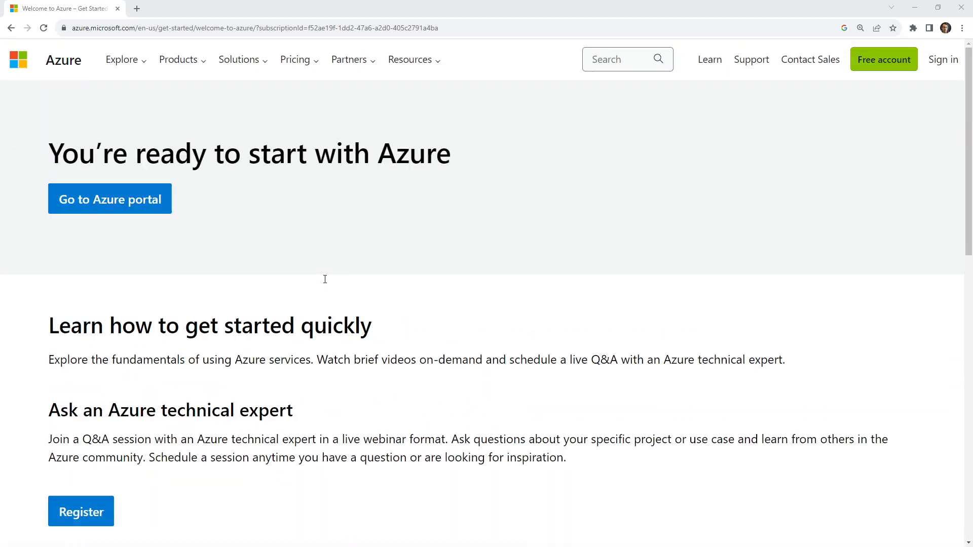
From the 'You're ready to start with Azure' page, sign in to the new account's portal.
{"action": "scroll", "scroll_direction": "down", "scroll_amount": 3}
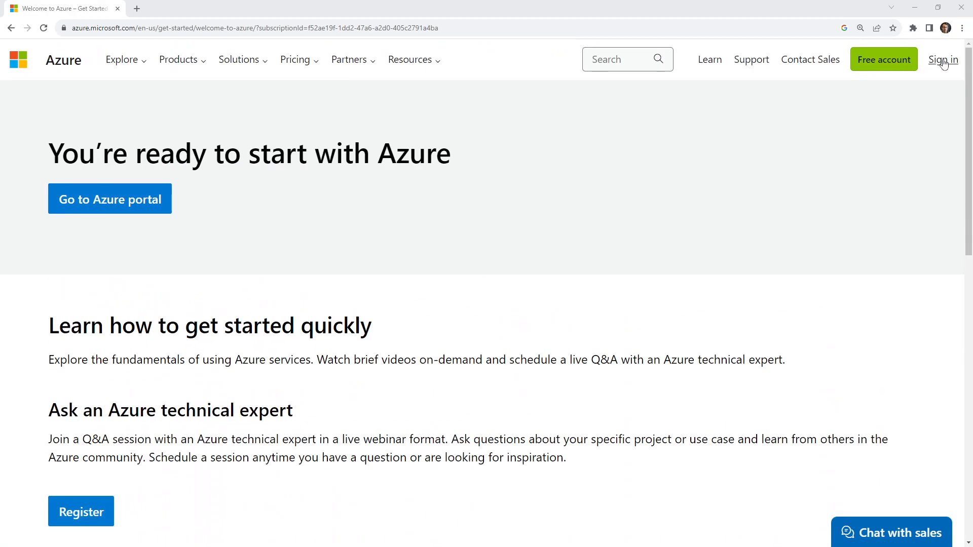
{"action": "left_click", "coordinate": [942, 60]}
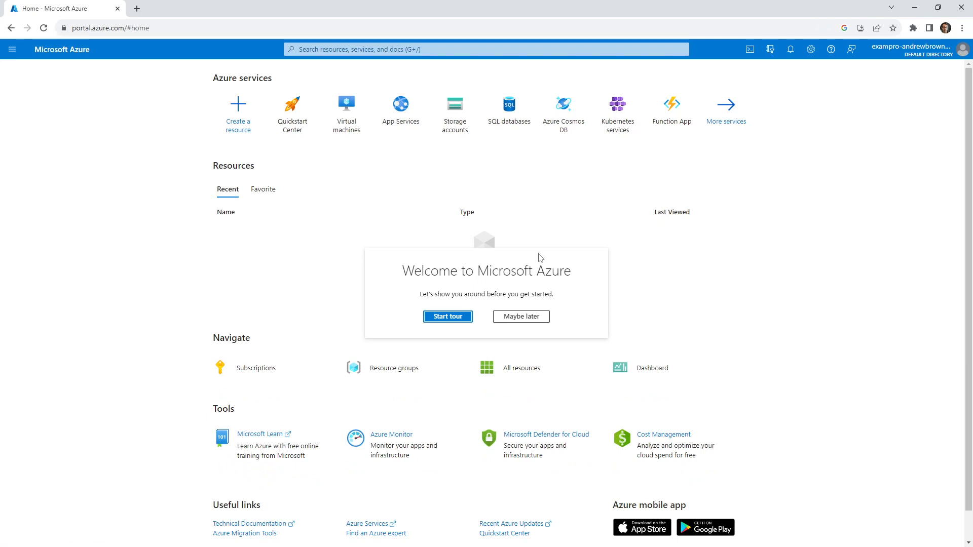
{"action": "mouse_move", "coordinate": [521, 187]}
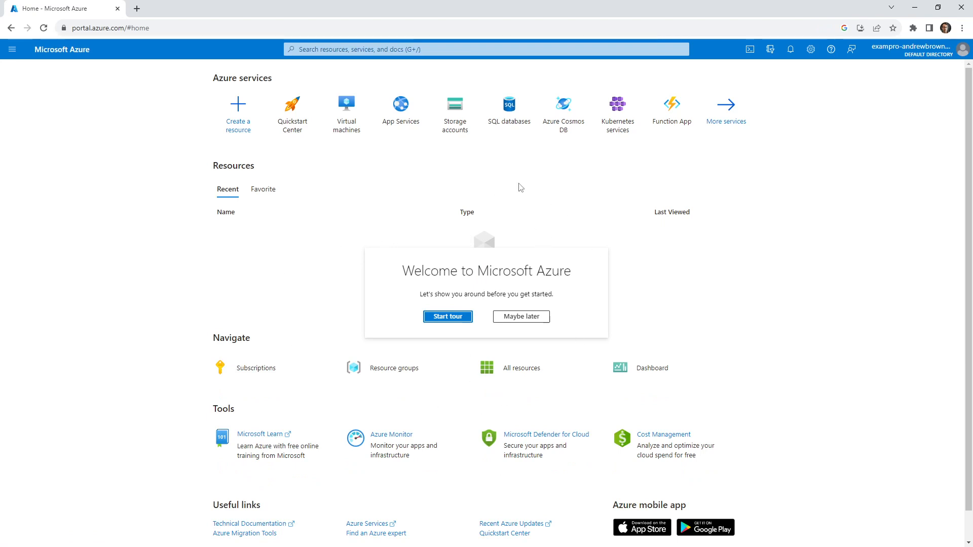